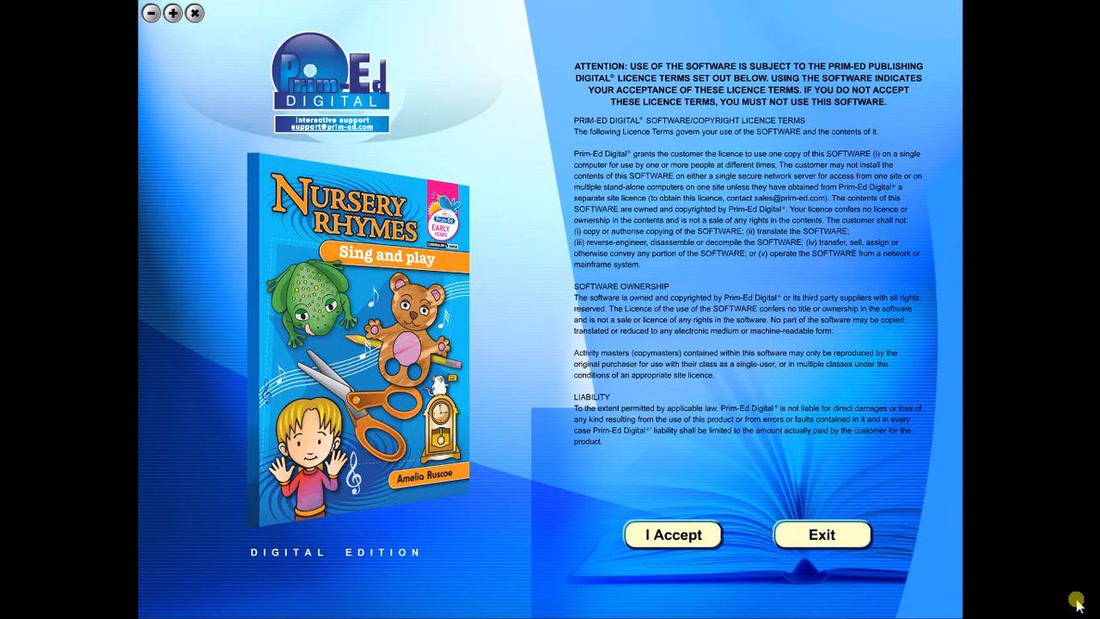
pyautogui.moveTo(280, 151)
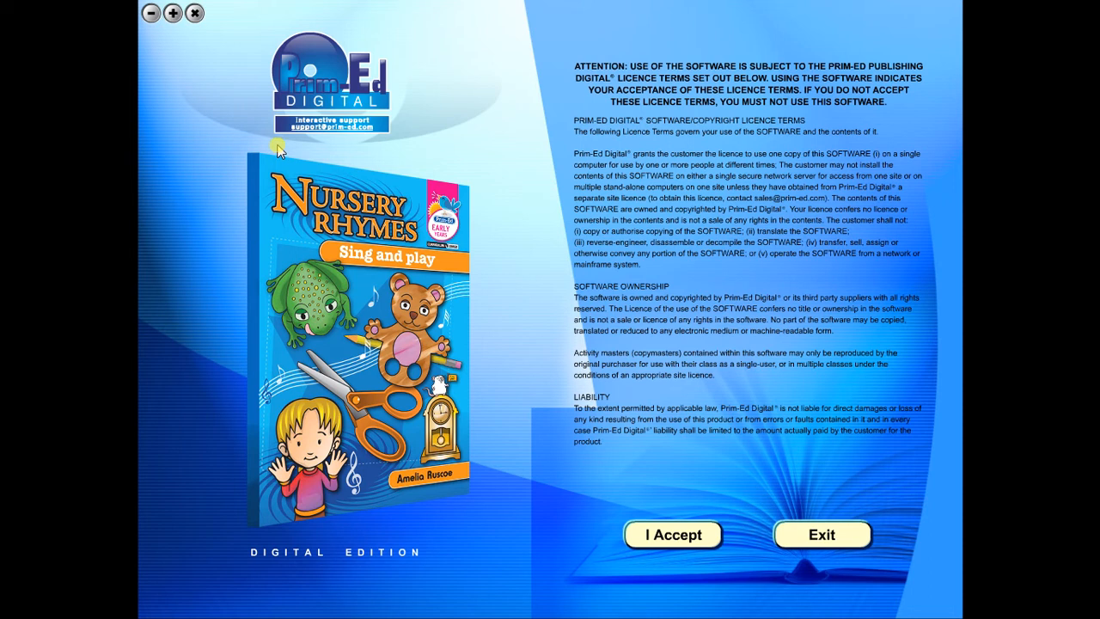
pyautogui.moveTo(340, 125)
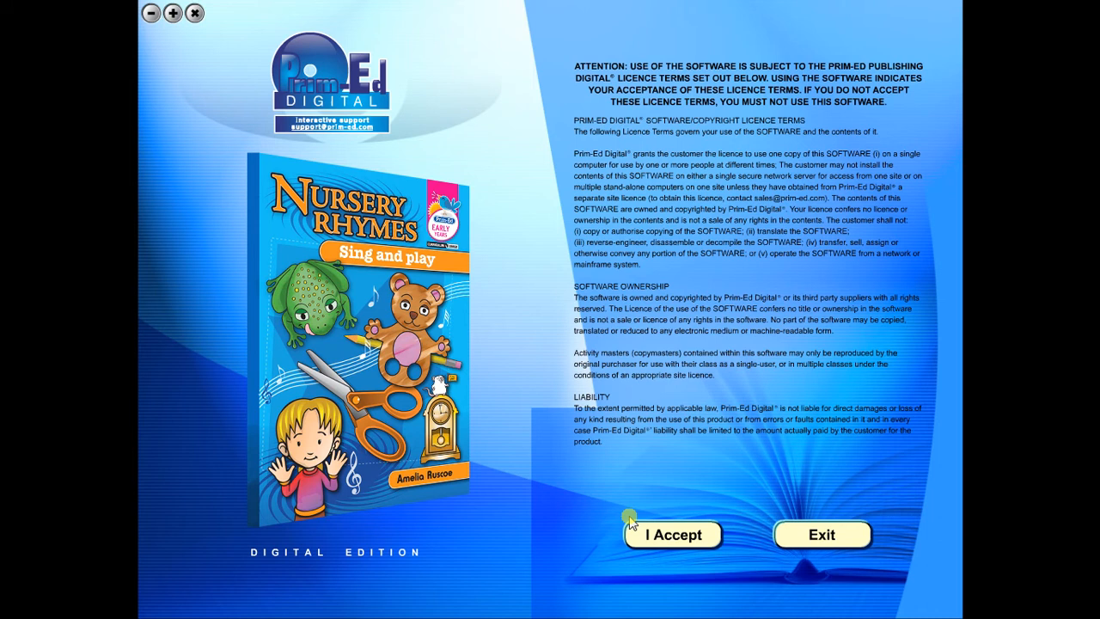
# Accept the licence, flip between pages, and open Ten little sausages from the contents menu
pyautogui.click(672, 534)
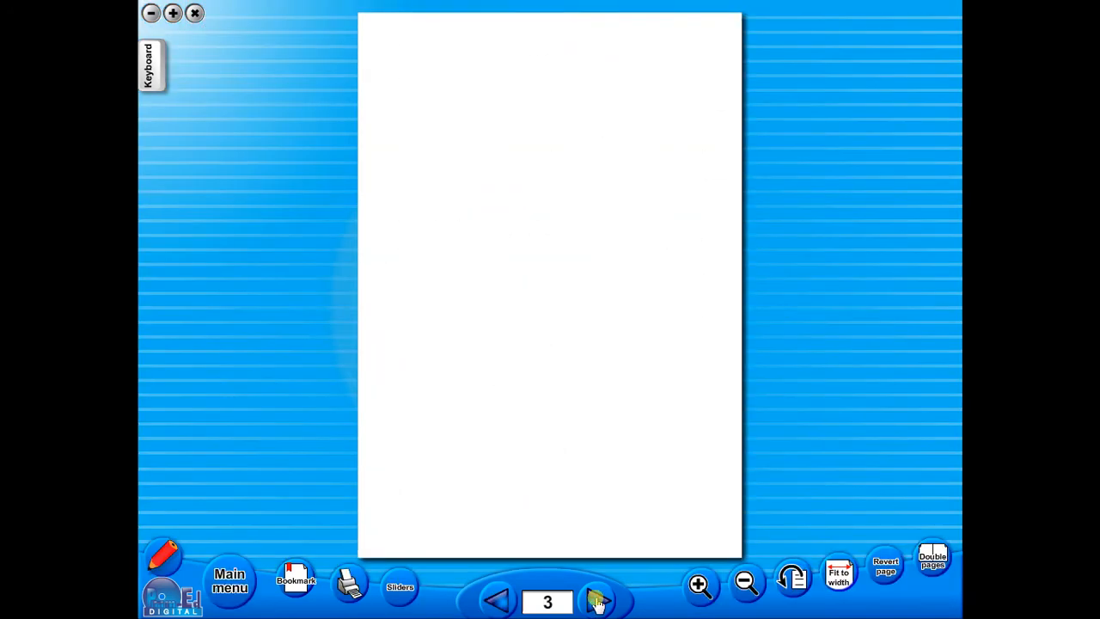
pyautogui.click(599, 601)
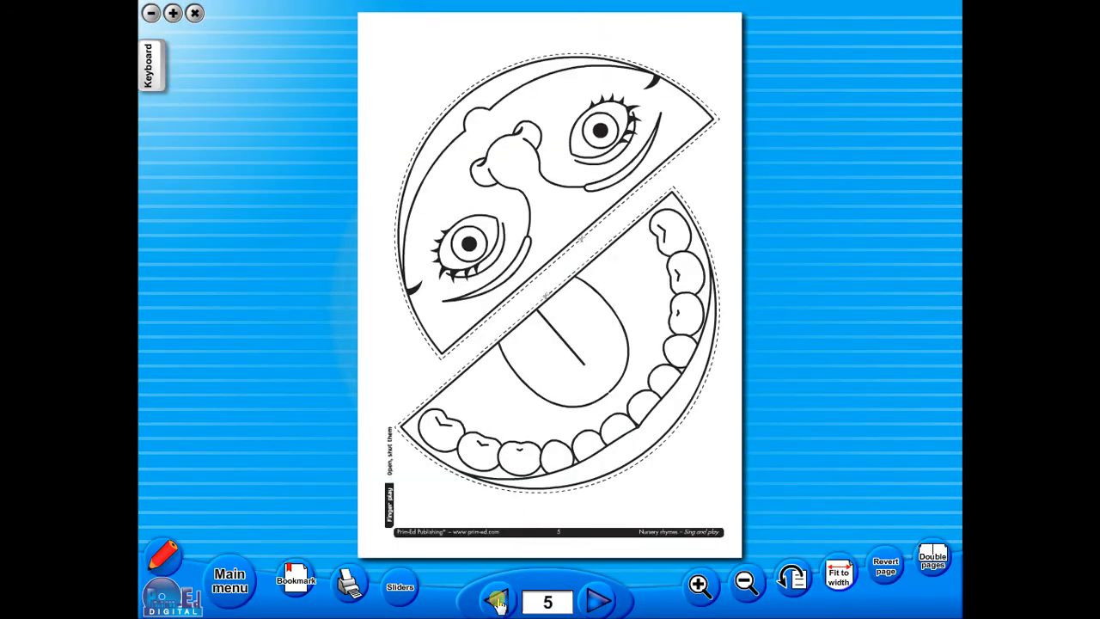
pyautogui.click(499, 599)
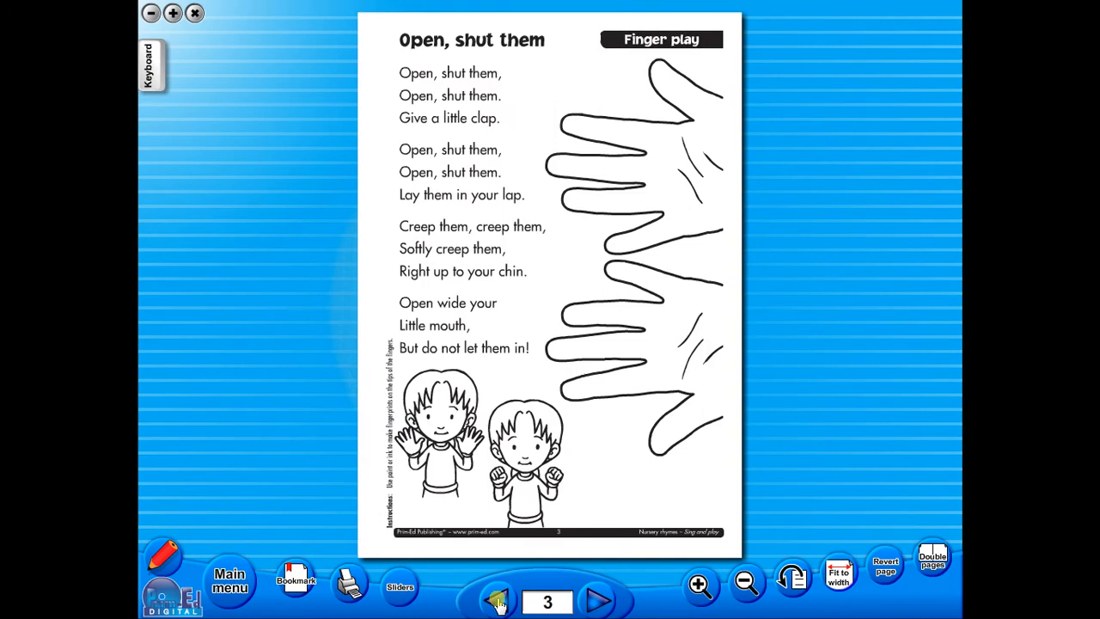
pyautogui.click(230, 577)
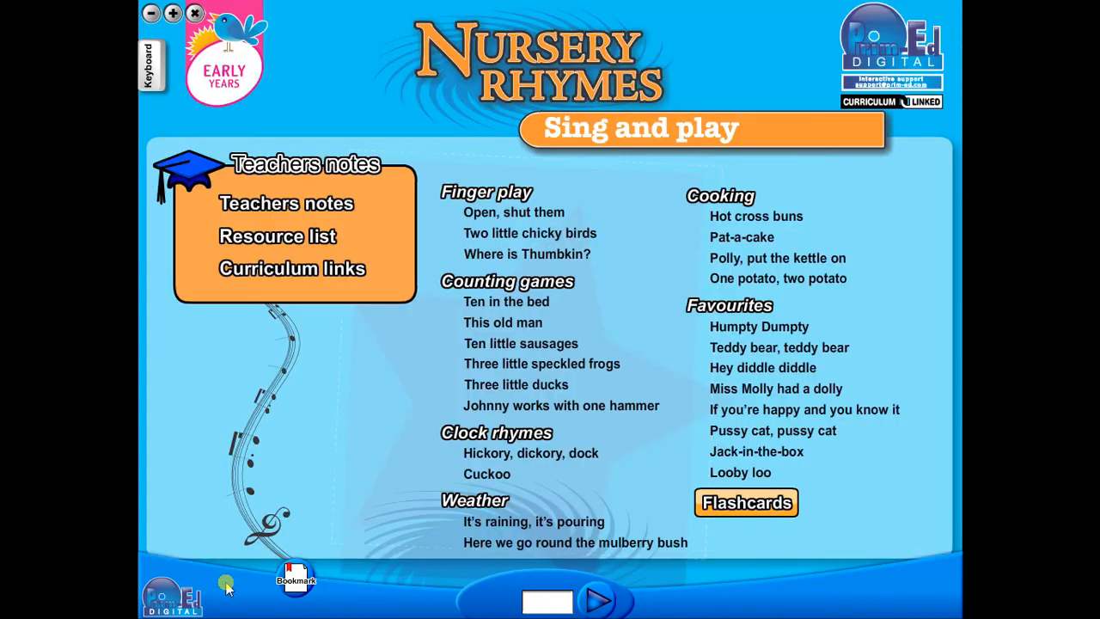
pyautogui.click(547, 601)
pyautogui.write('22')
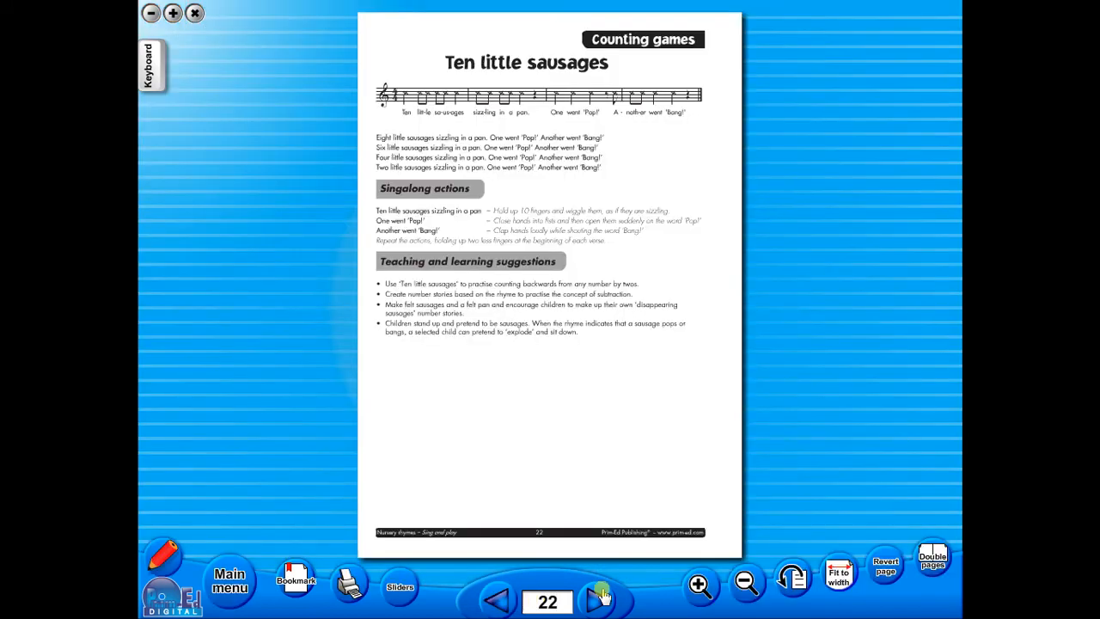
pyautogui.moveTo(290, 531)
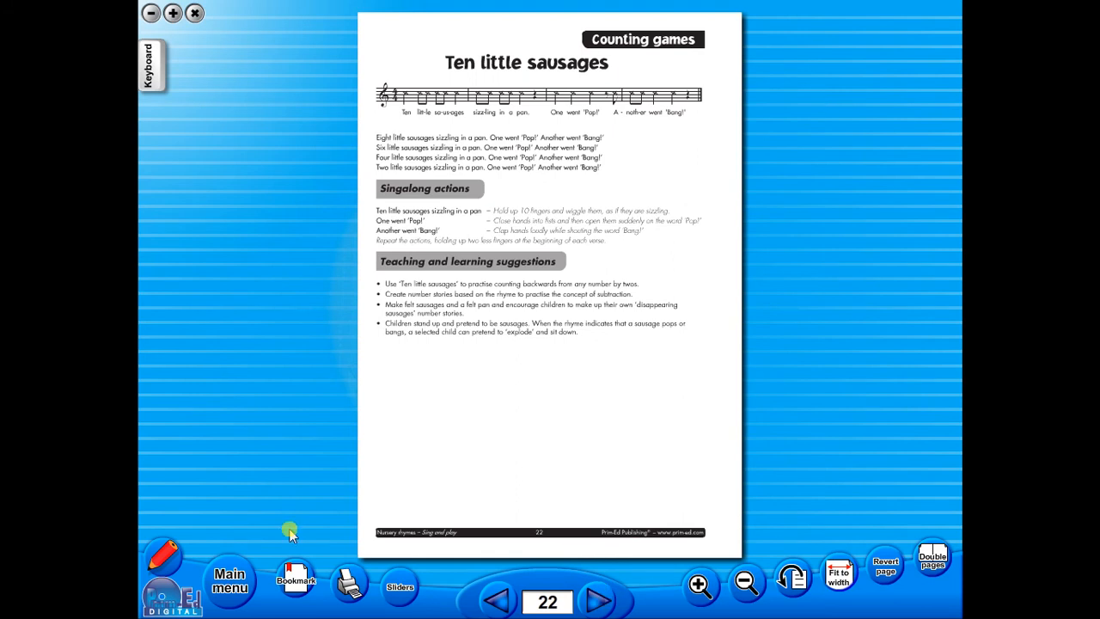
# Move from page 2 to page 3 and switch Double pages on, then back to Single page
pyautogui.click(230, 579)
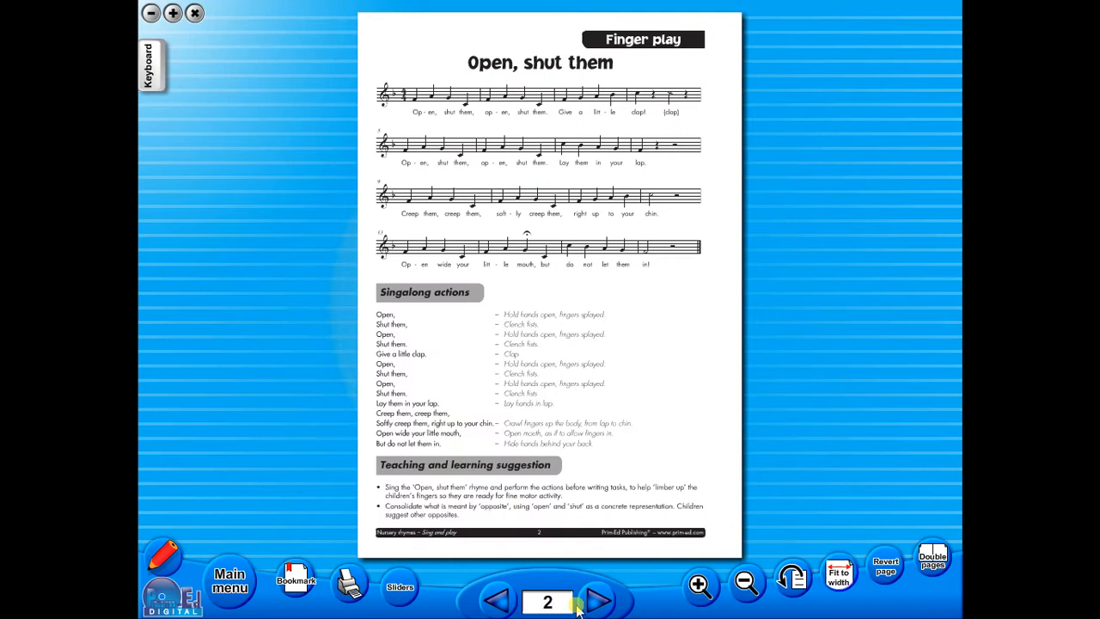
pyautogui.click(599, 600)
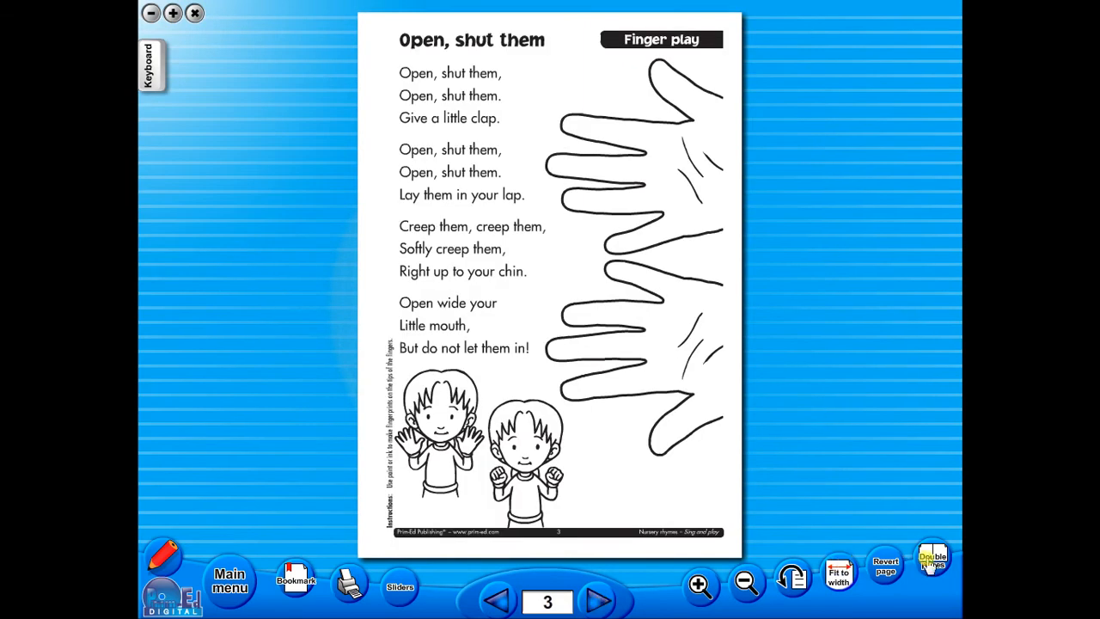
pyautogui.click(932, 559)
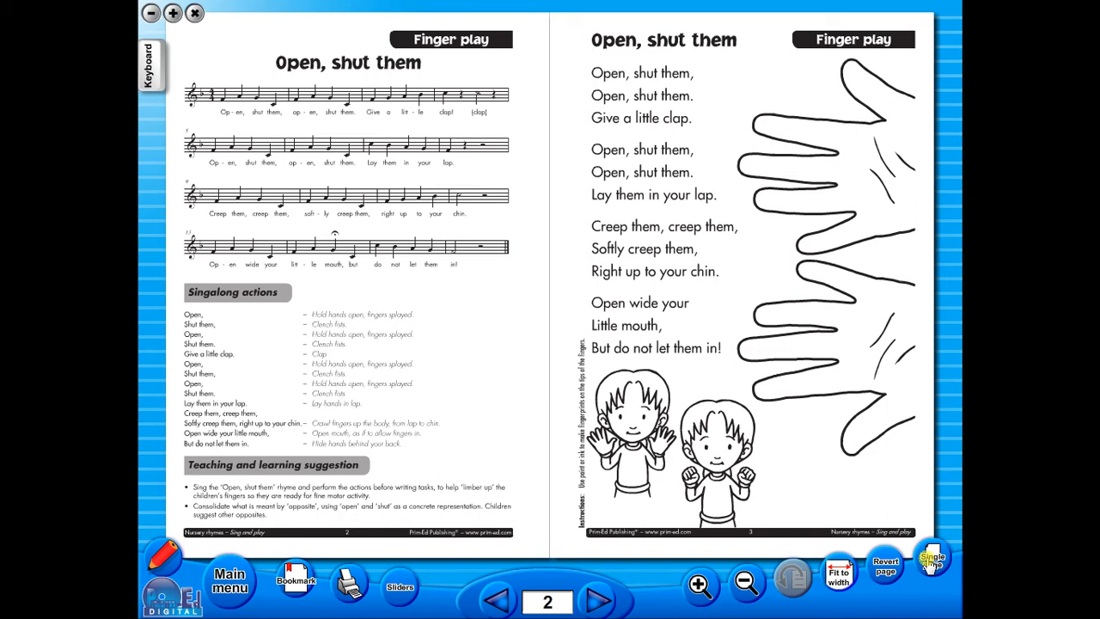
pyautogui.click(933, 563)
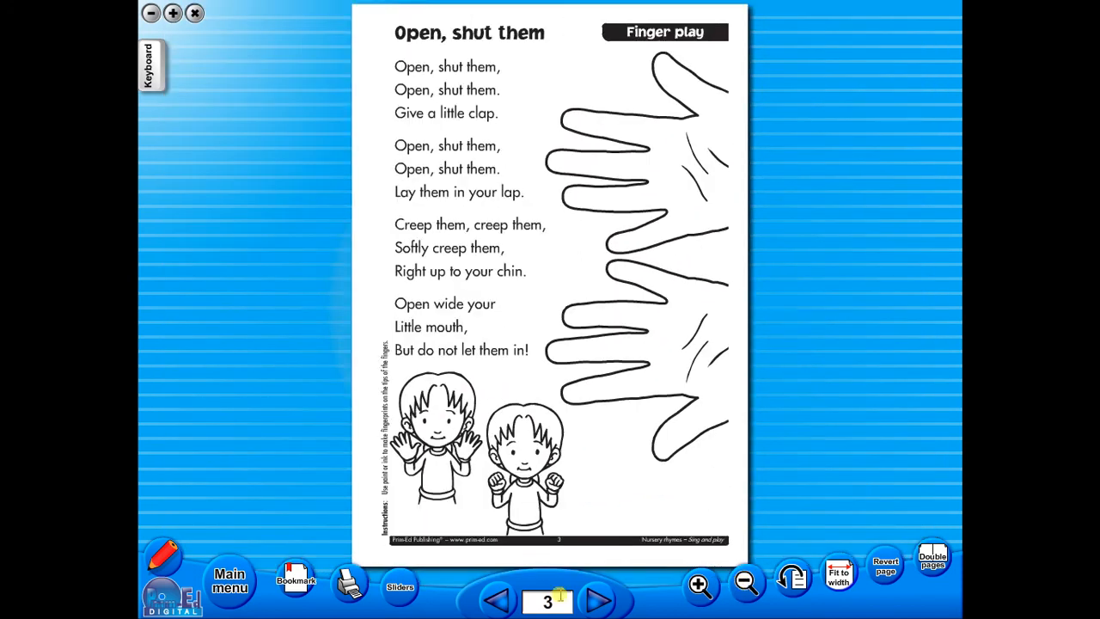
# Rotate page 3 sideways and back upright, then print it from the Print dialog
pyautogui.click(791, 576)
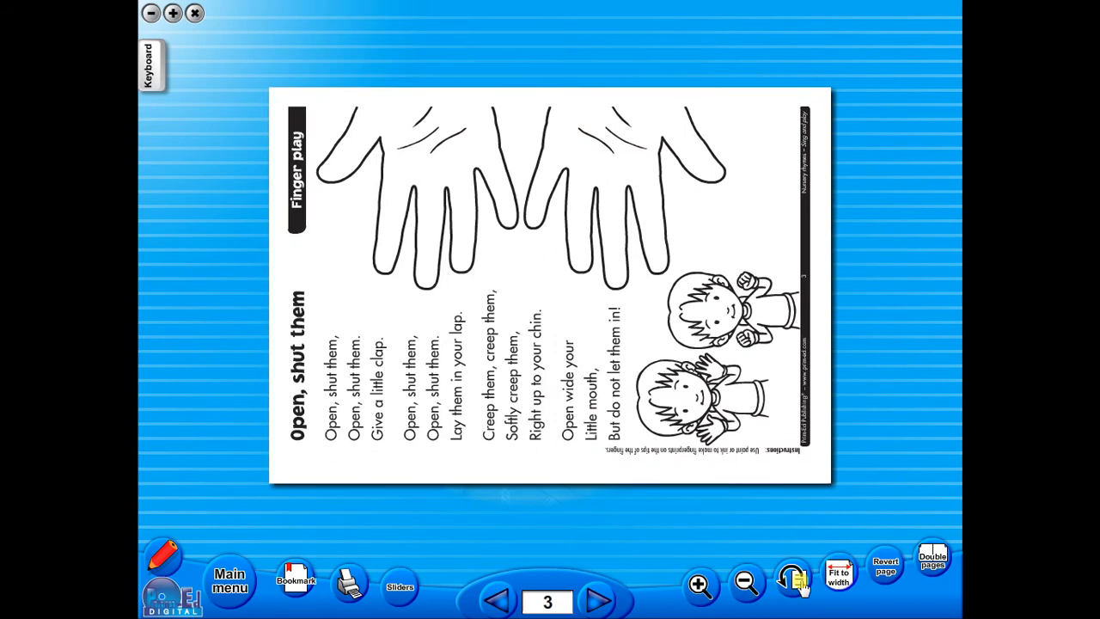
pyautogui.click(791, 582)
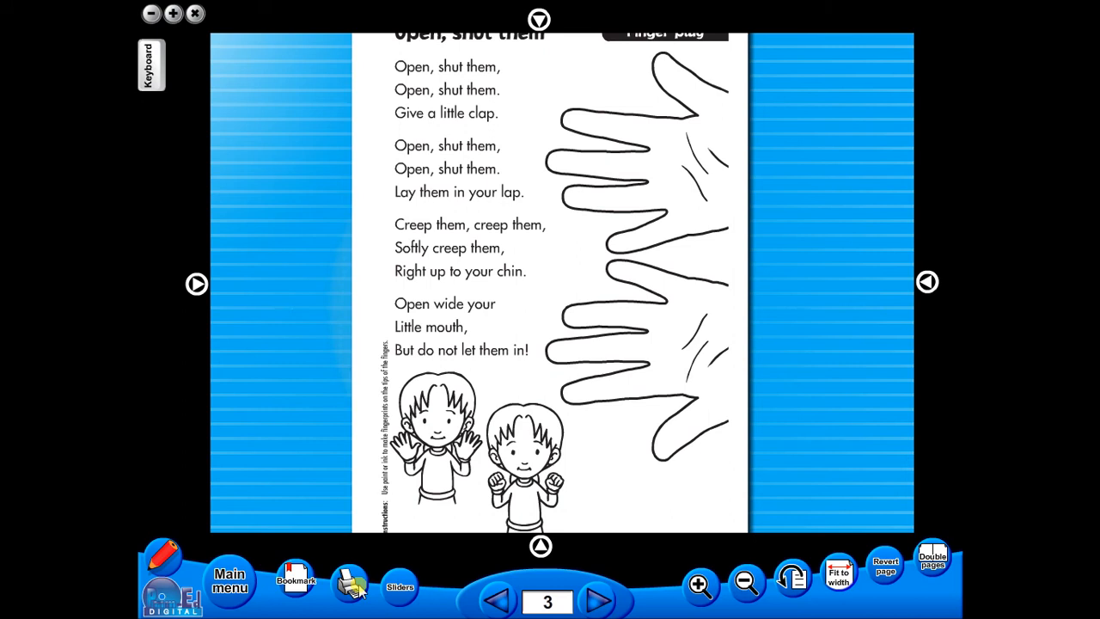
pyautogui.click(348, 584)
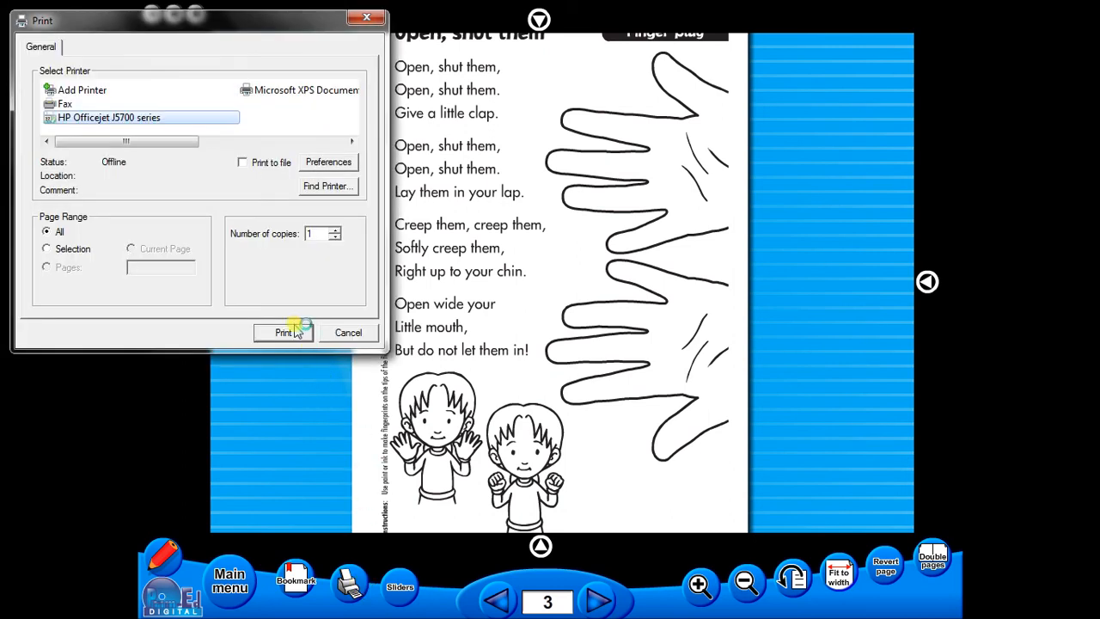
pyautogui.click(348, 332)
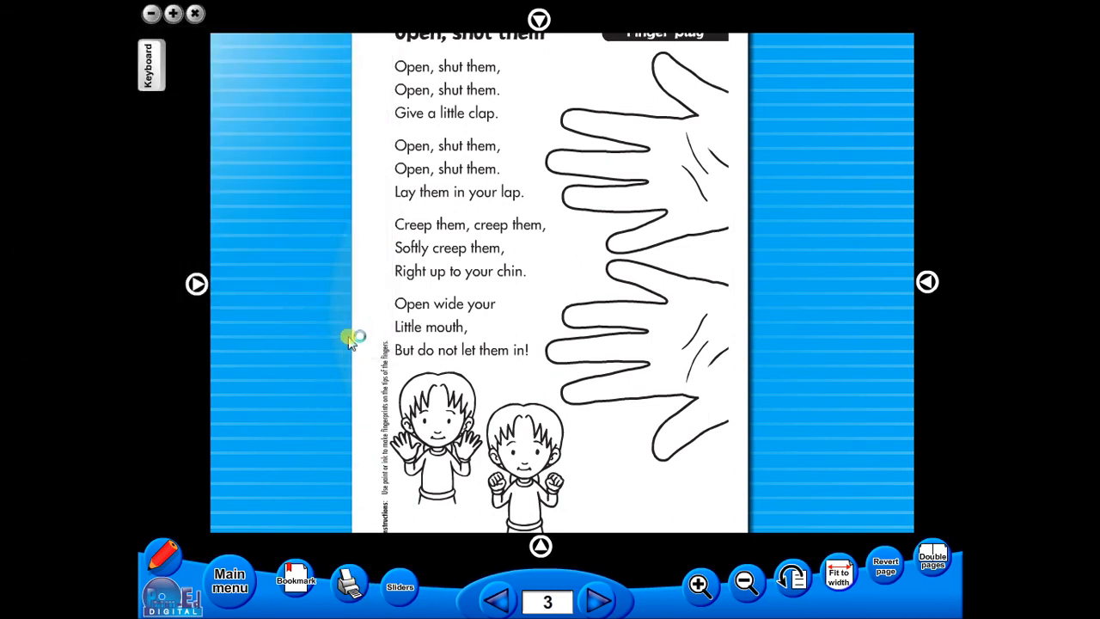
# Bookmark page 3, page ahead, return via the bookmark, and show the annotation toolbar
pyautogui.click(296, 576)
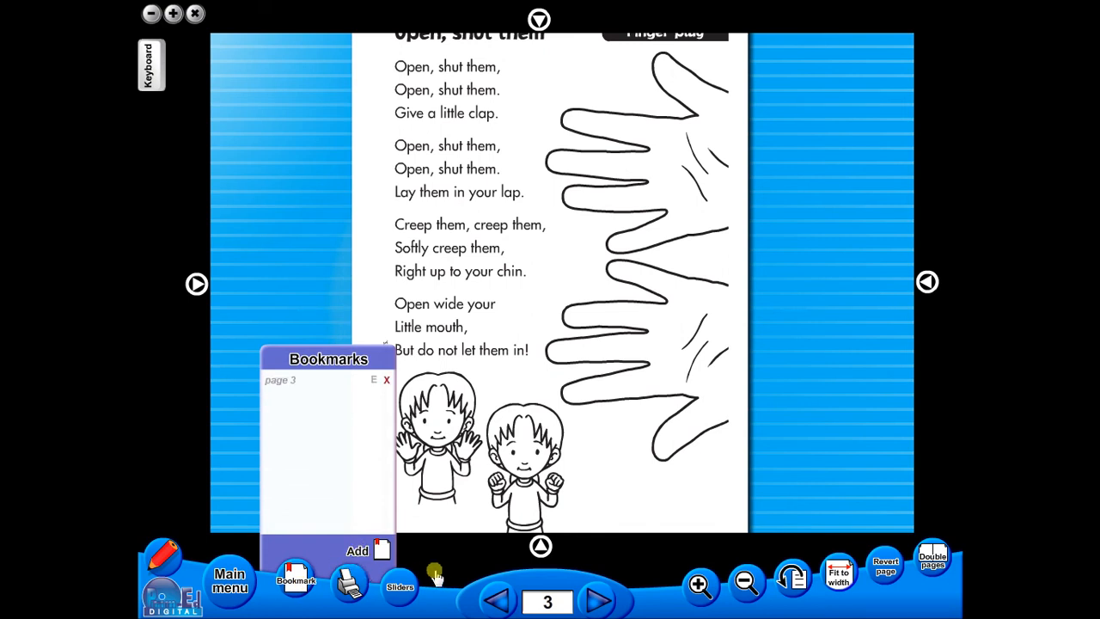
pyautogui.click(599, 601)
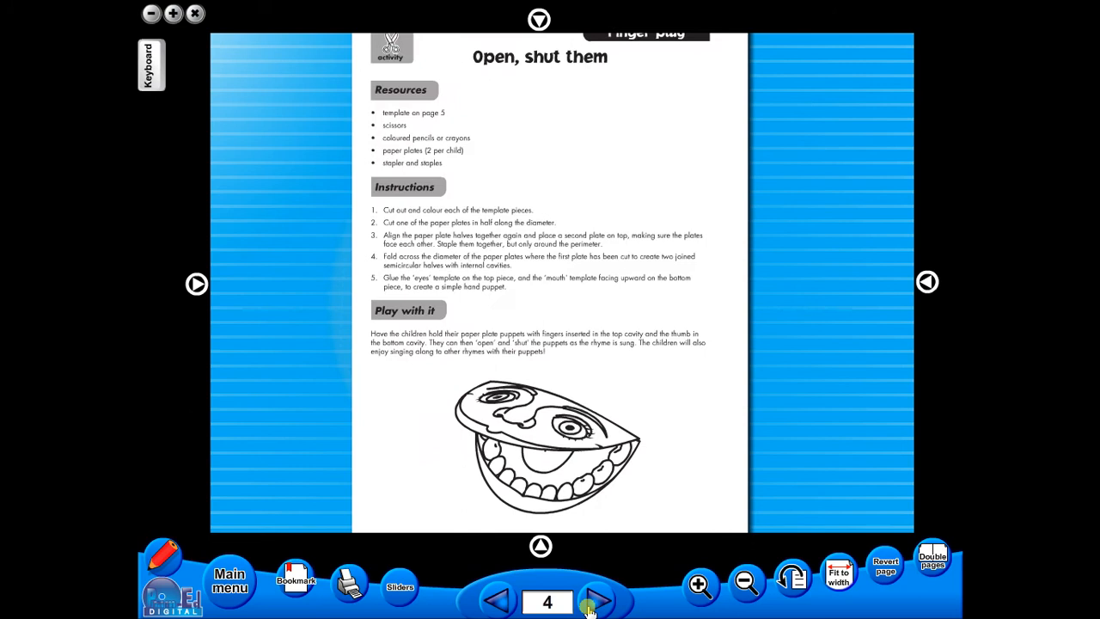
pyautogui.click(599, 600)
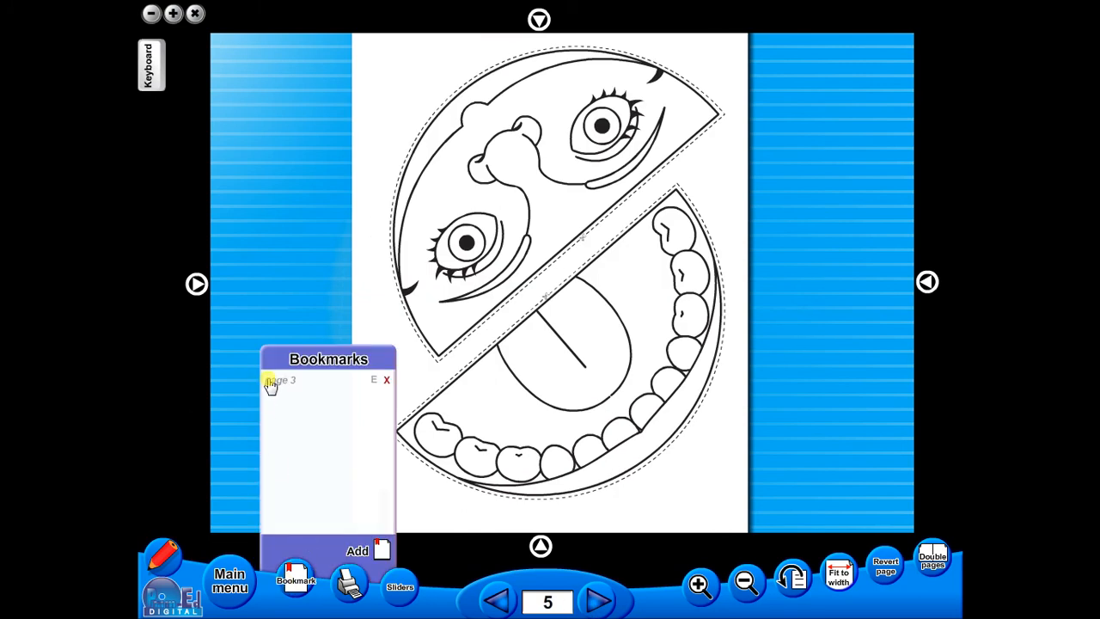
pyautogui.click(282, 380)
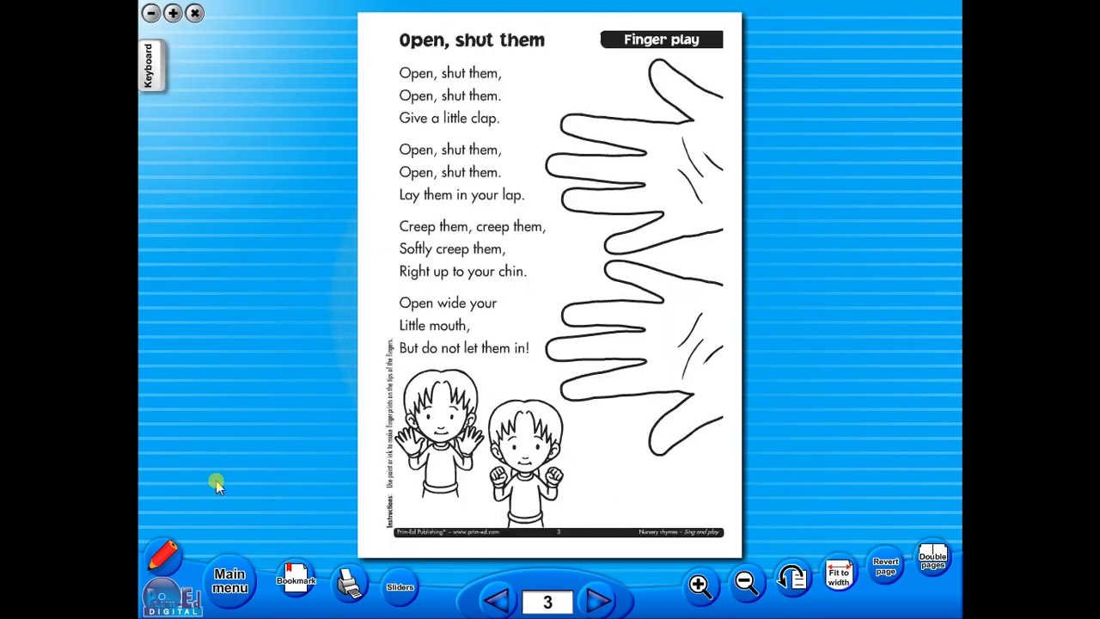
pyautogui.click(163, 555)
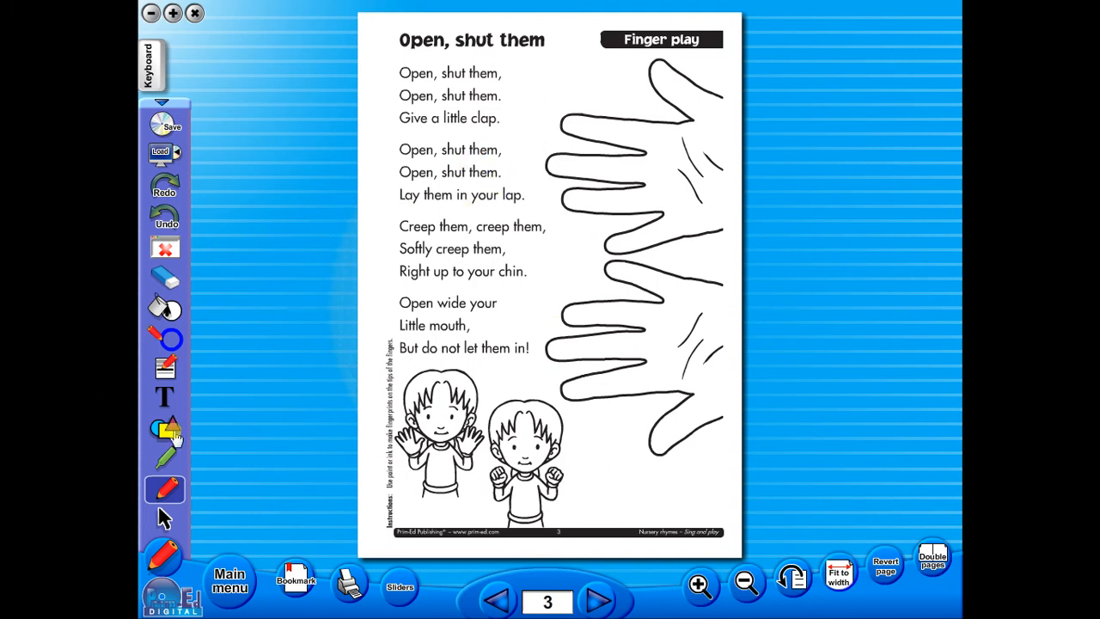
# Try the green pen, shapes, text and thickness options, then choose the highlighter
pyautogui.click(165, 458)
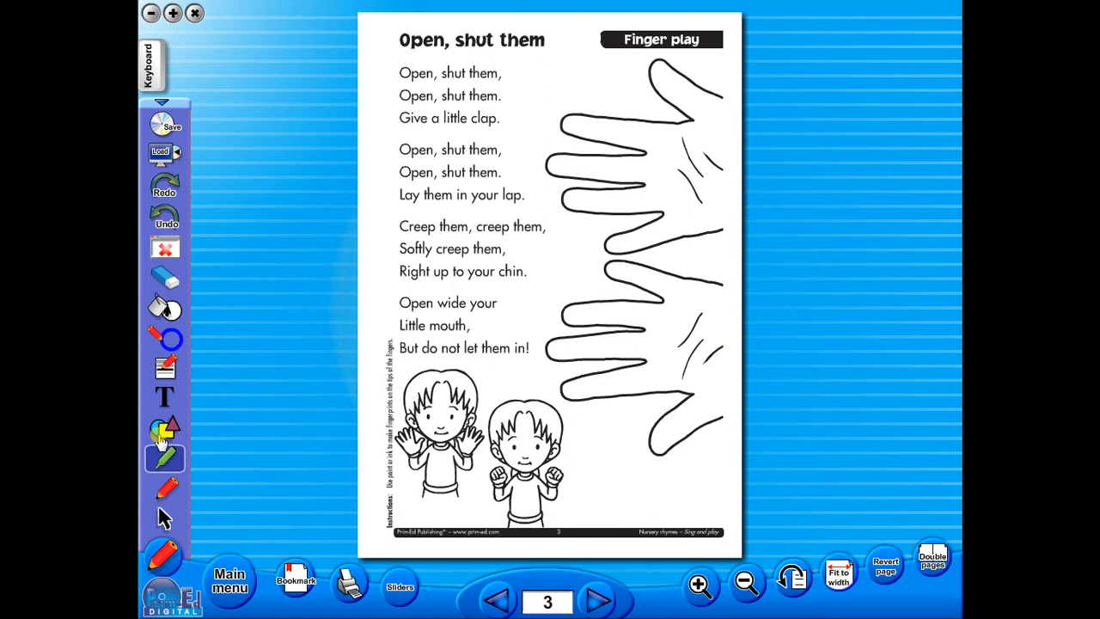
pyautogui.click(164, 428)
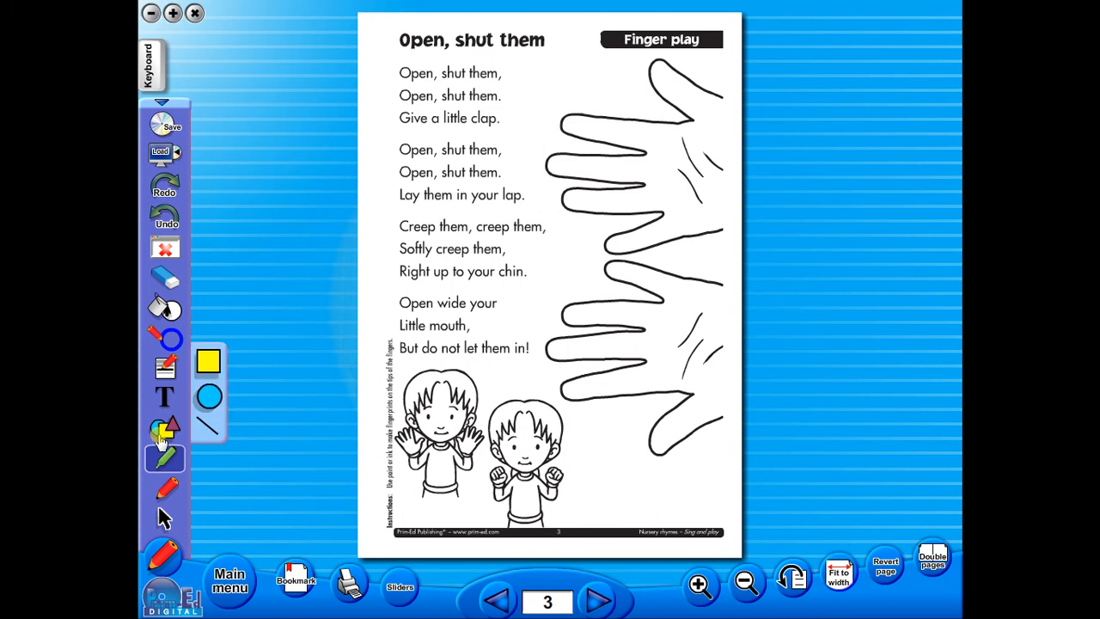
pyautogui.click(165, 396)
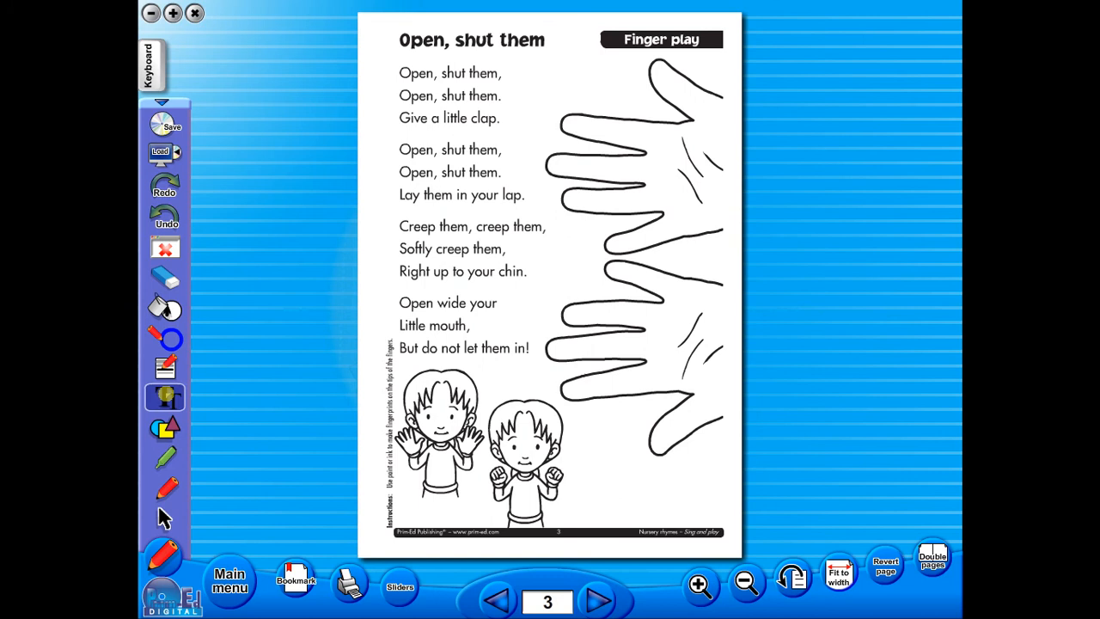
pyautogui.click(164, 396)
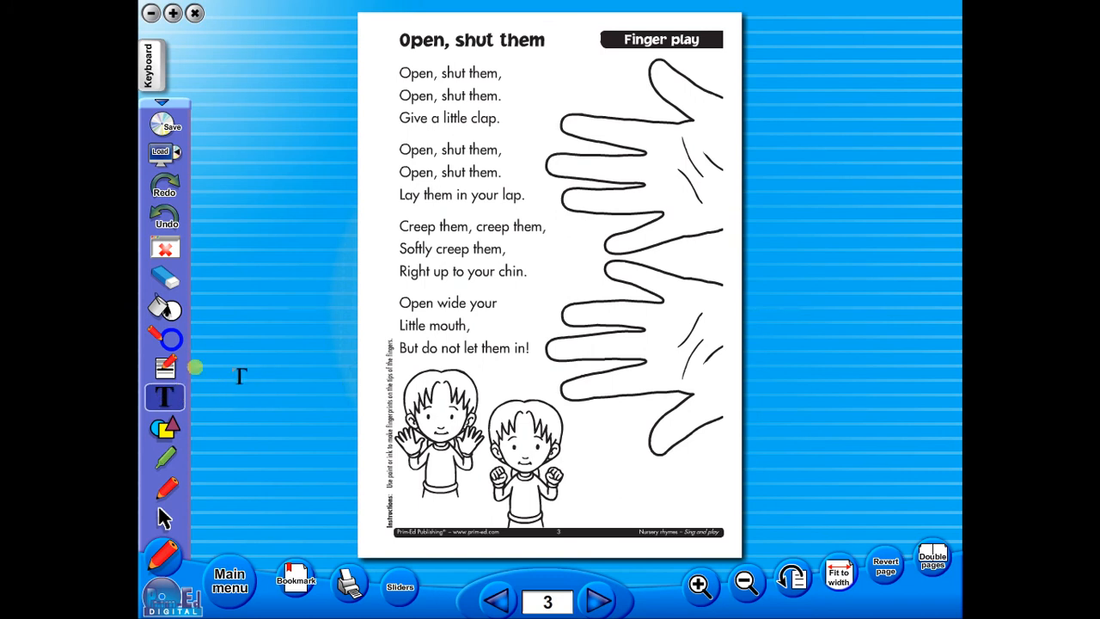
pyautogui.click(165, 336)
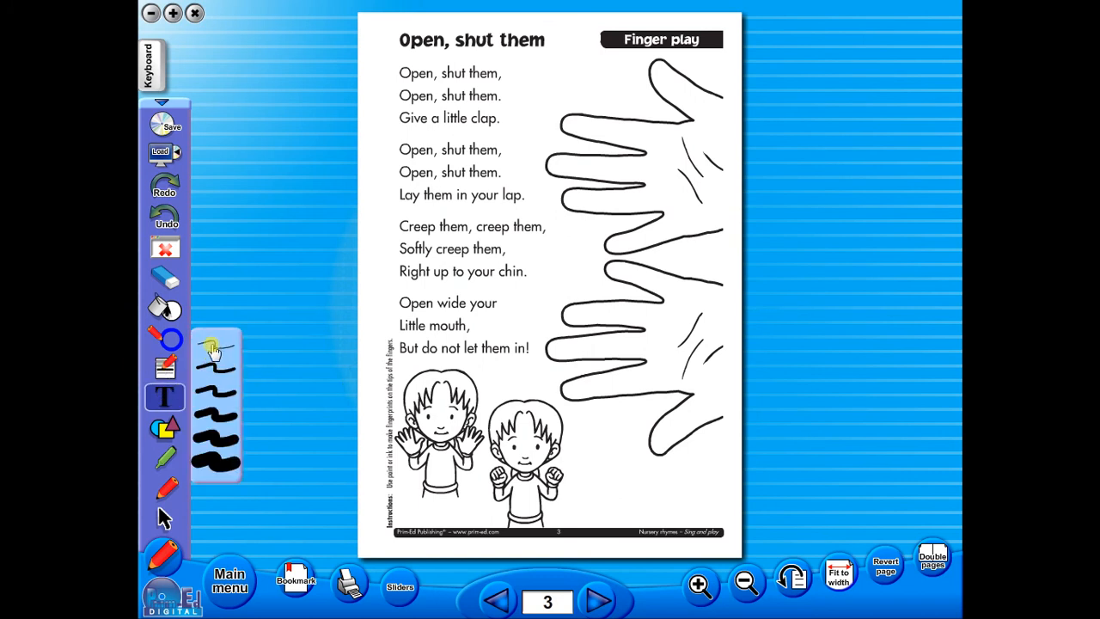
pyautogui.click(164, 307)
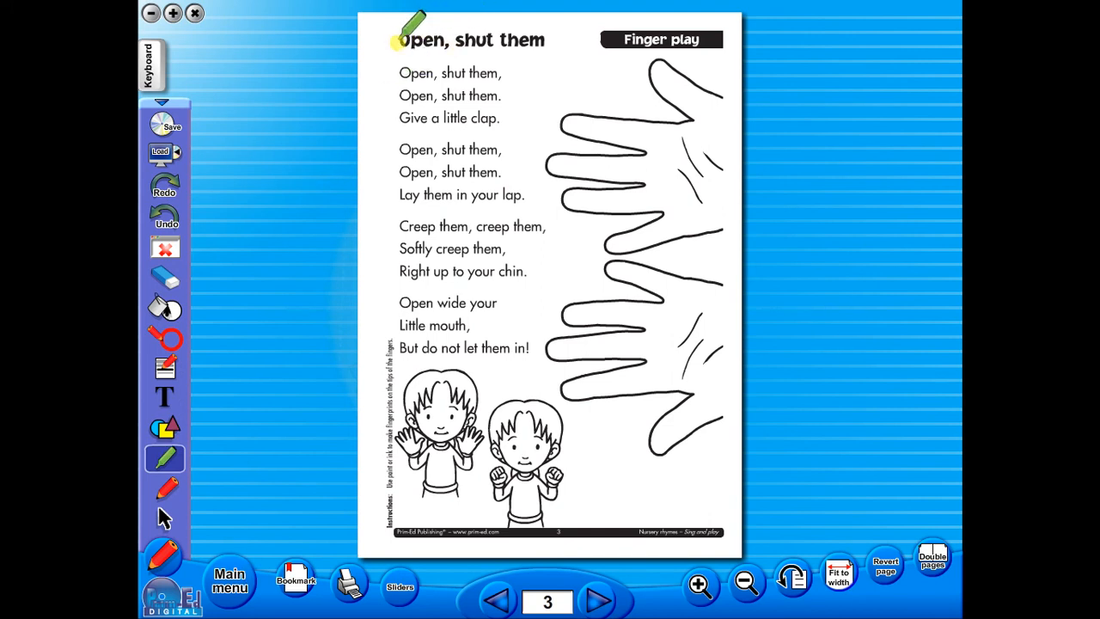
# Highlight the title 'Open, shut them' and redo the undone red underlines
pyautogui.moveTo(400, 39); pyautogui.dragTo(546, 39)
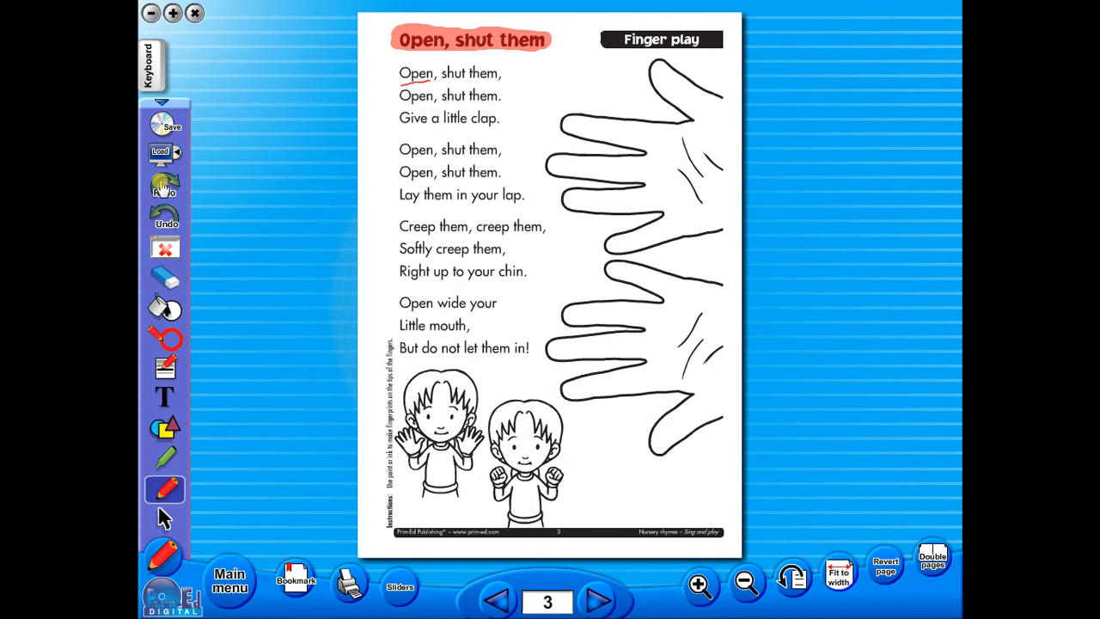
pyautogui.click(165, 188)
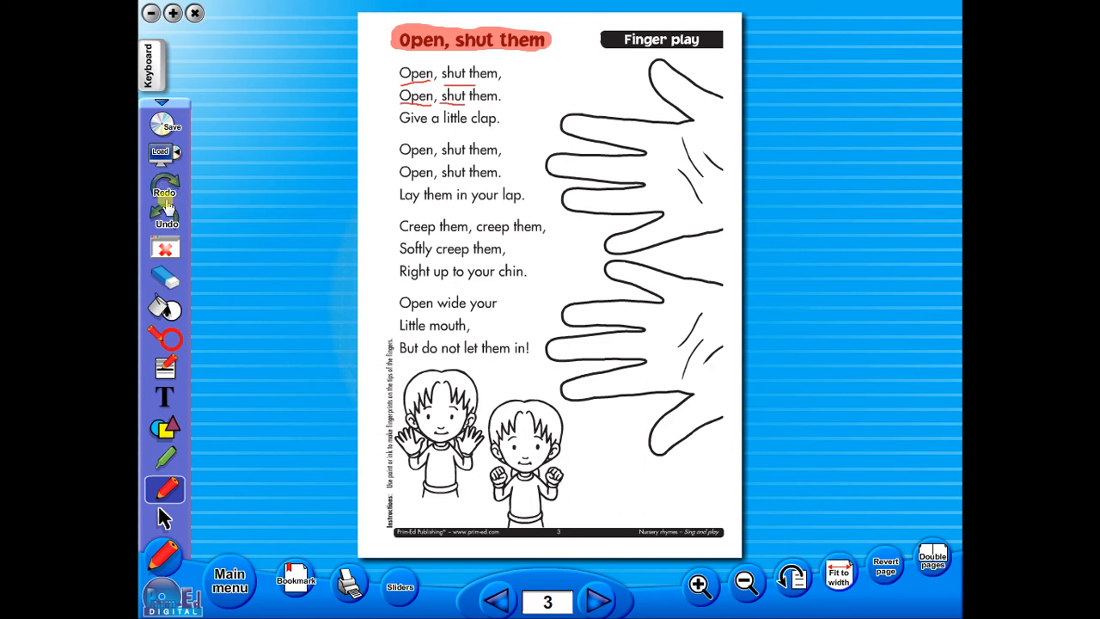
pyautogui.click(164, 277)
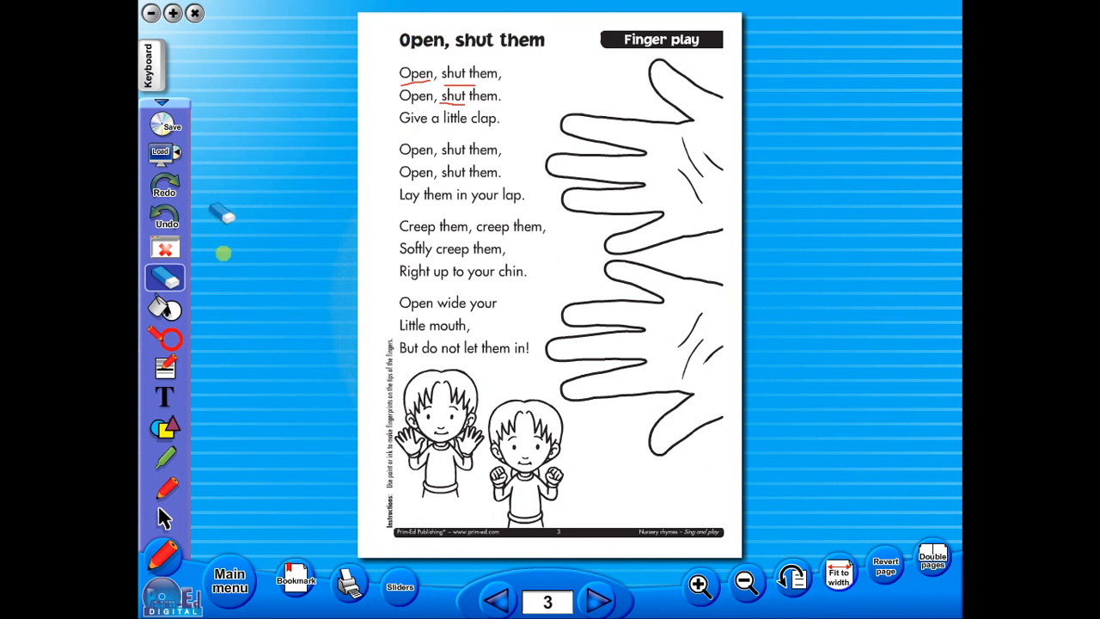
# Add an 'additional info' text note at the bottom right of page 3 and start saving
pyautogui.click(164, 396)
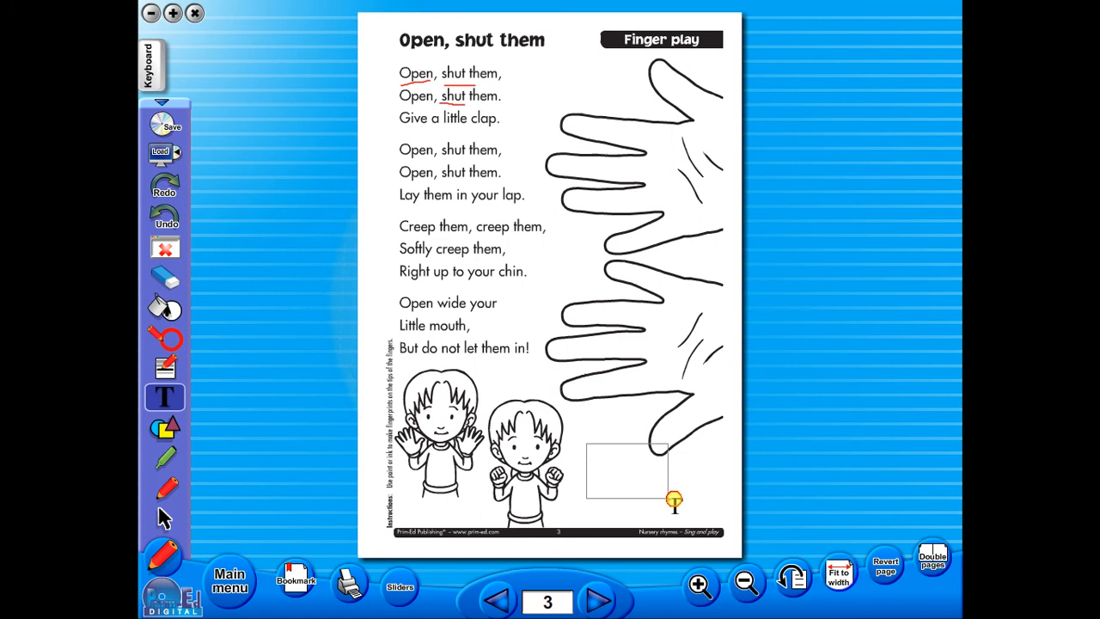
pyautogui.click(164, 396)
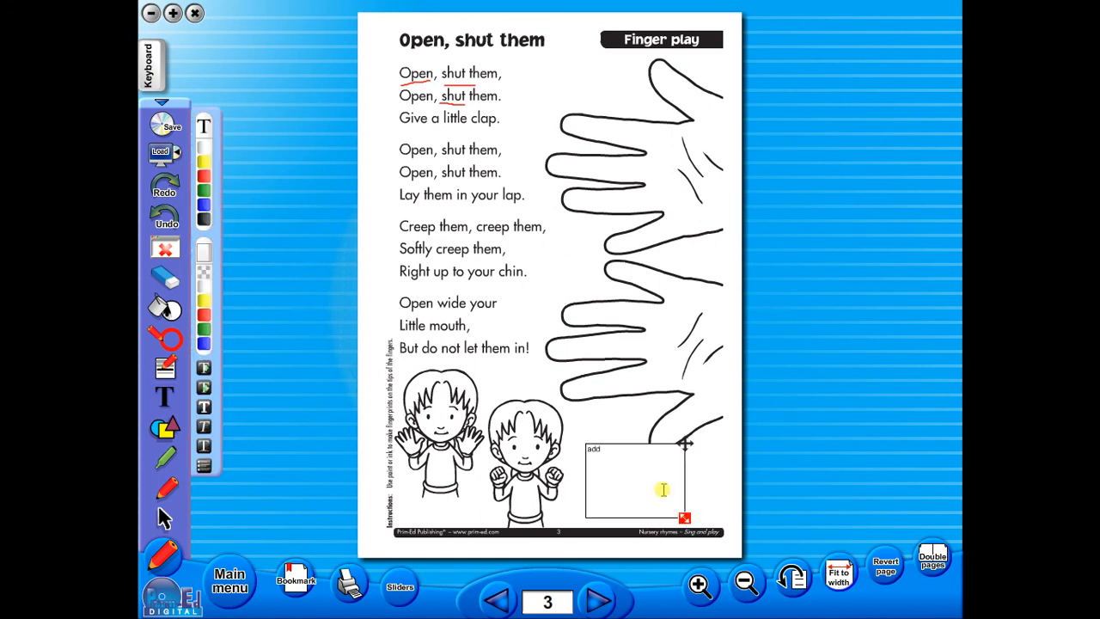
pyautogui.write('additional info')
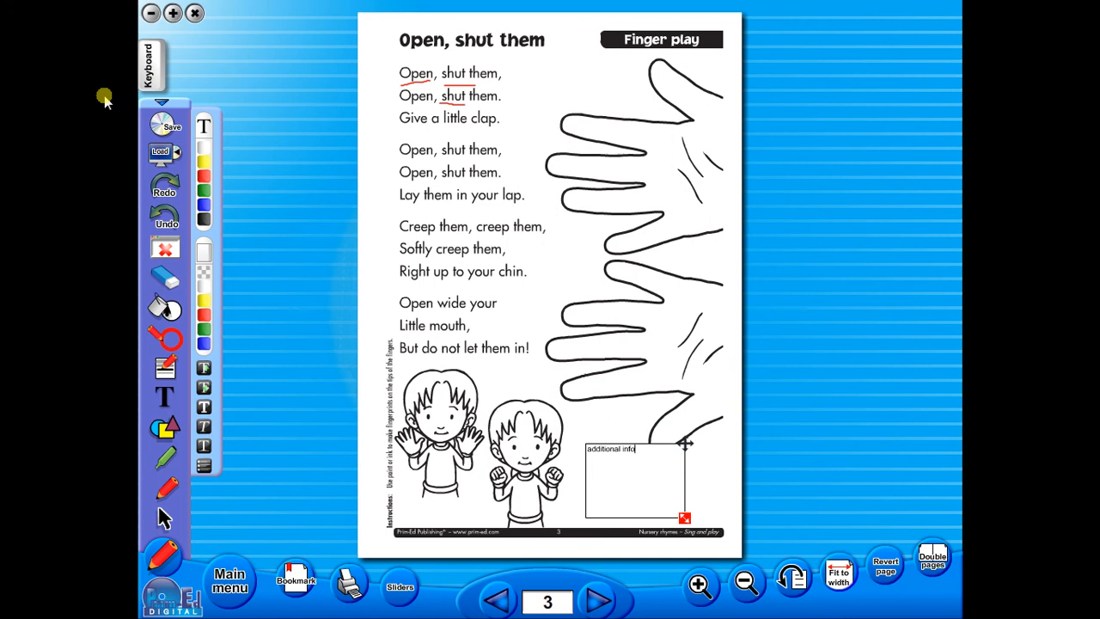
pyautogui.click(172, 125)
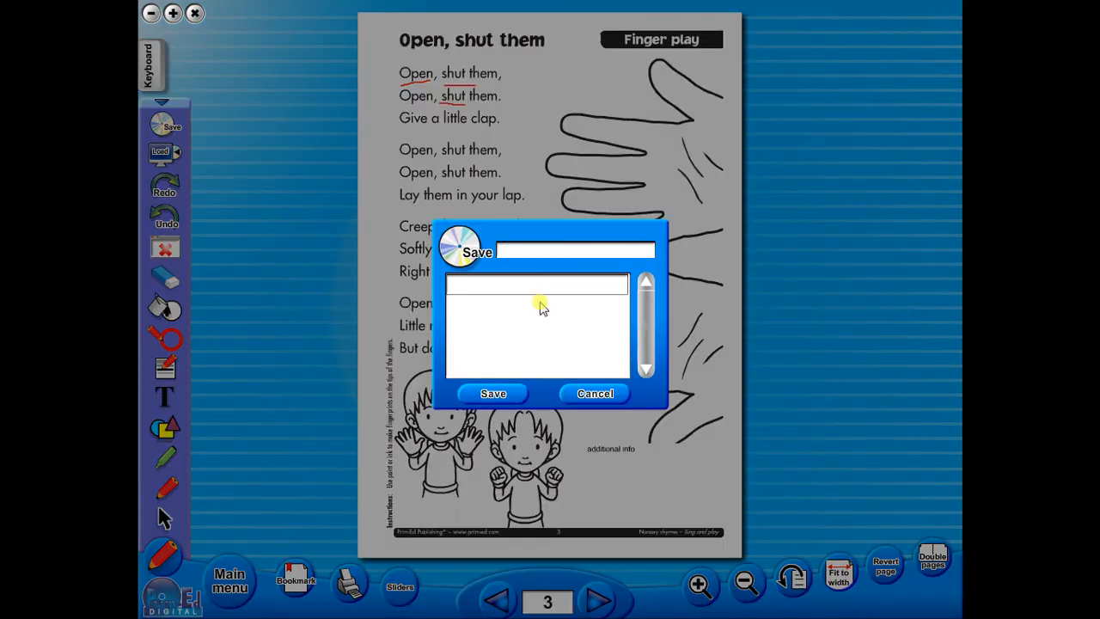
# Save the annotations as 'worksheet' and return to the Nursery Rhymes contents menu
pyautogui.write('work')
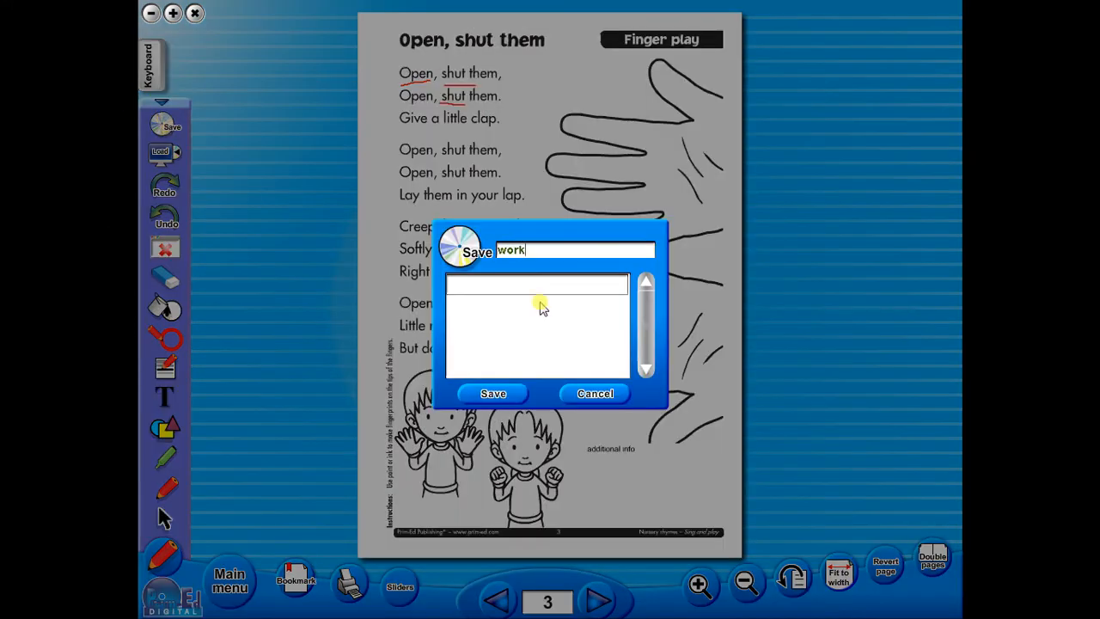
pyautogui.write('sheet')
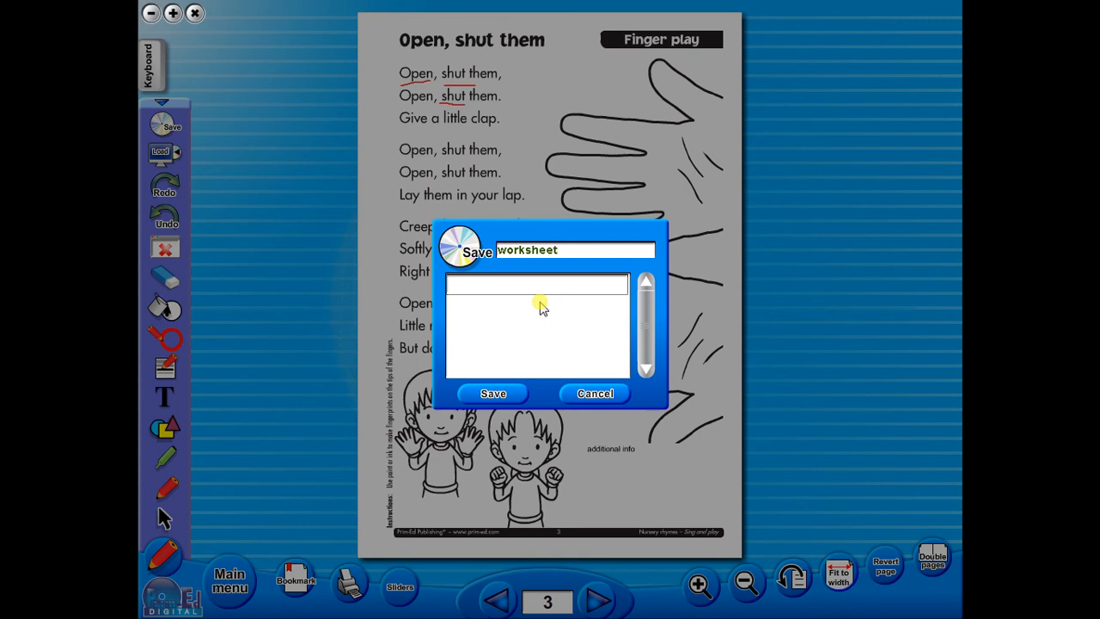
pyautogui.moveTo(717, 445)
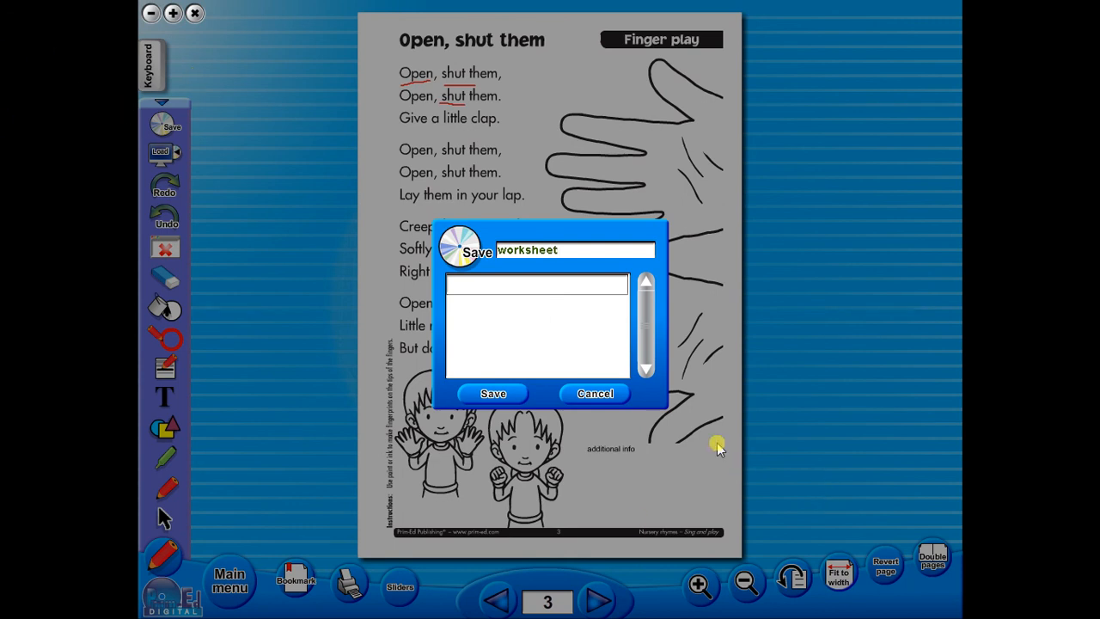
pyautogui.click(595, 393)
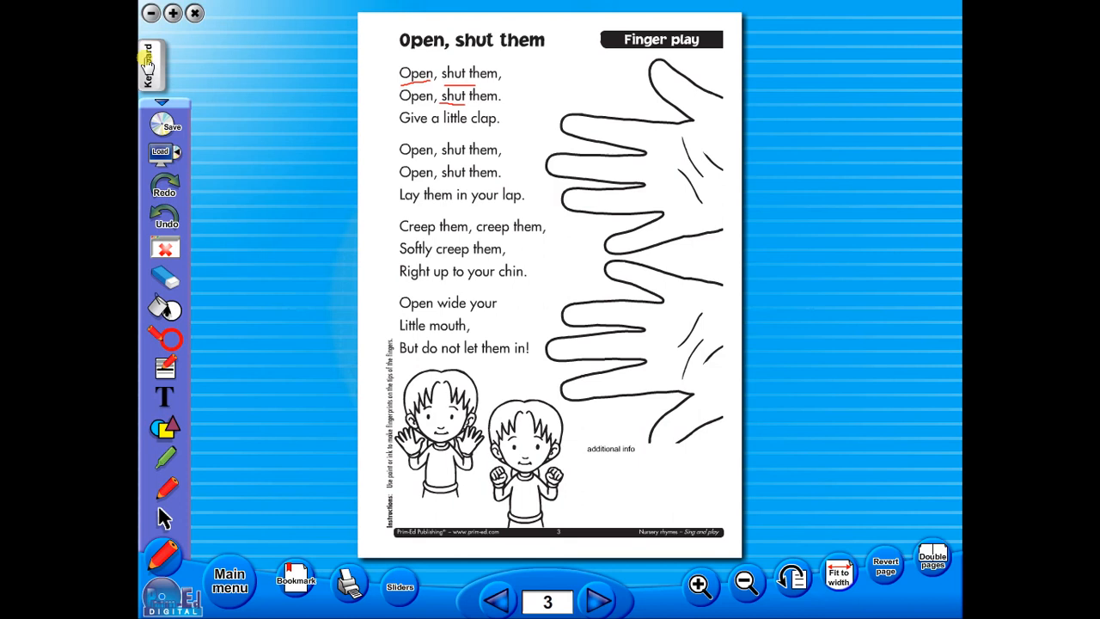
pyautogui.click(164, 396)
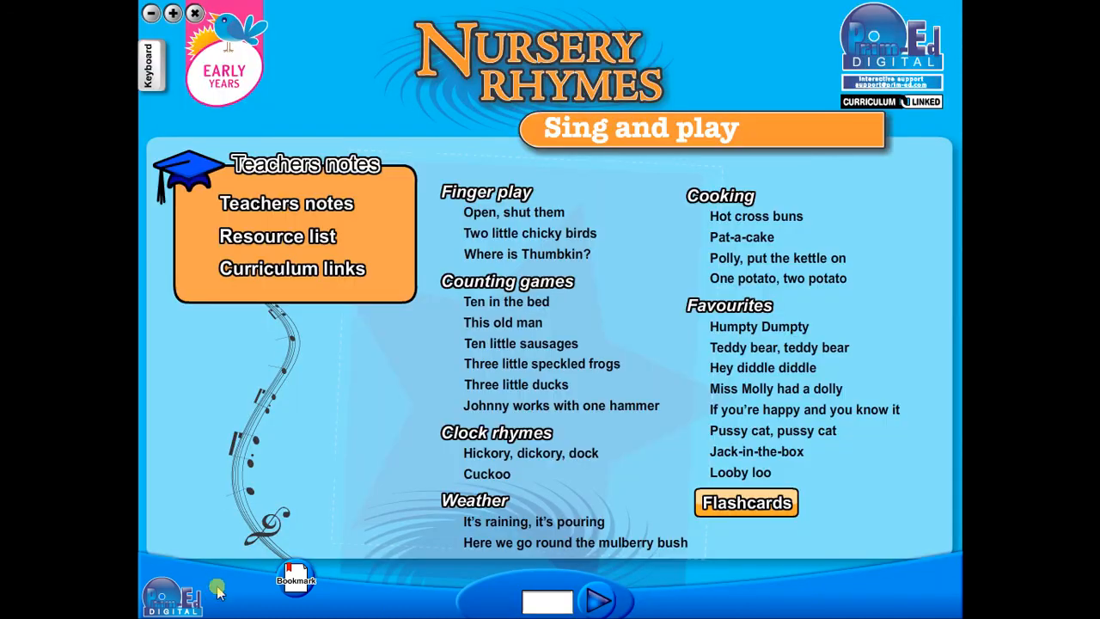
pyautogui.moveTo(735, 501)
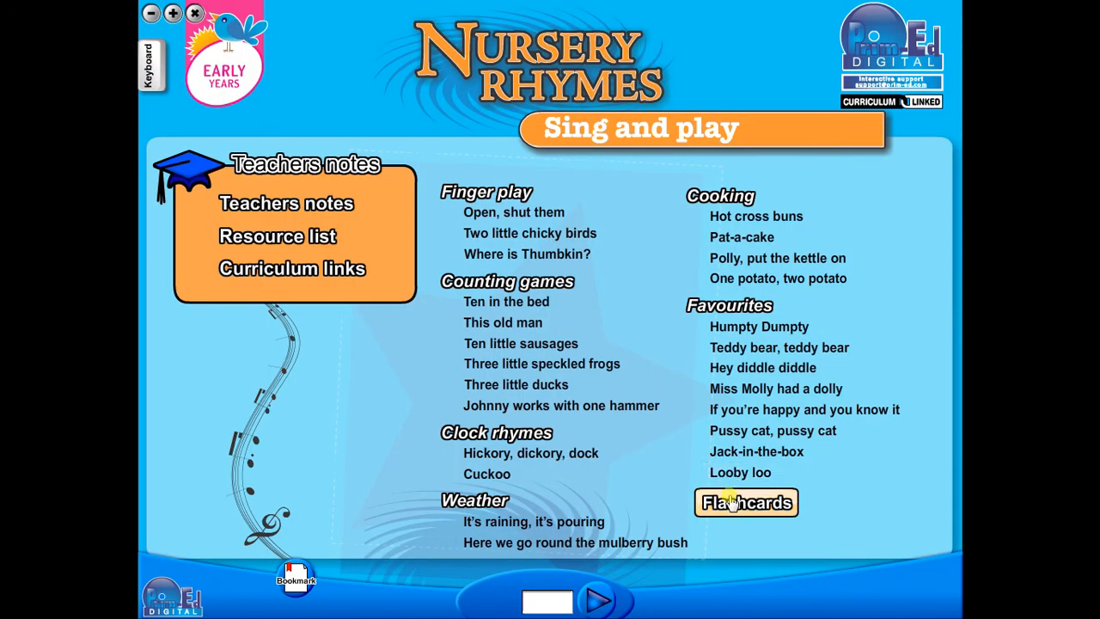
pyautogui.click(746, 502)
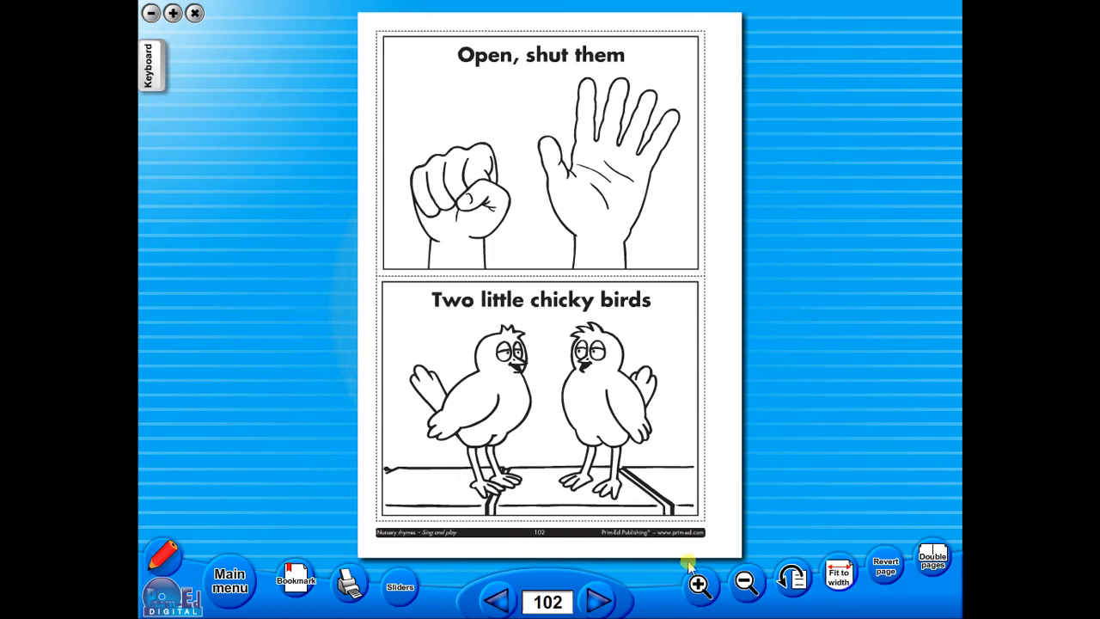
pyautogui.click(599, 600)
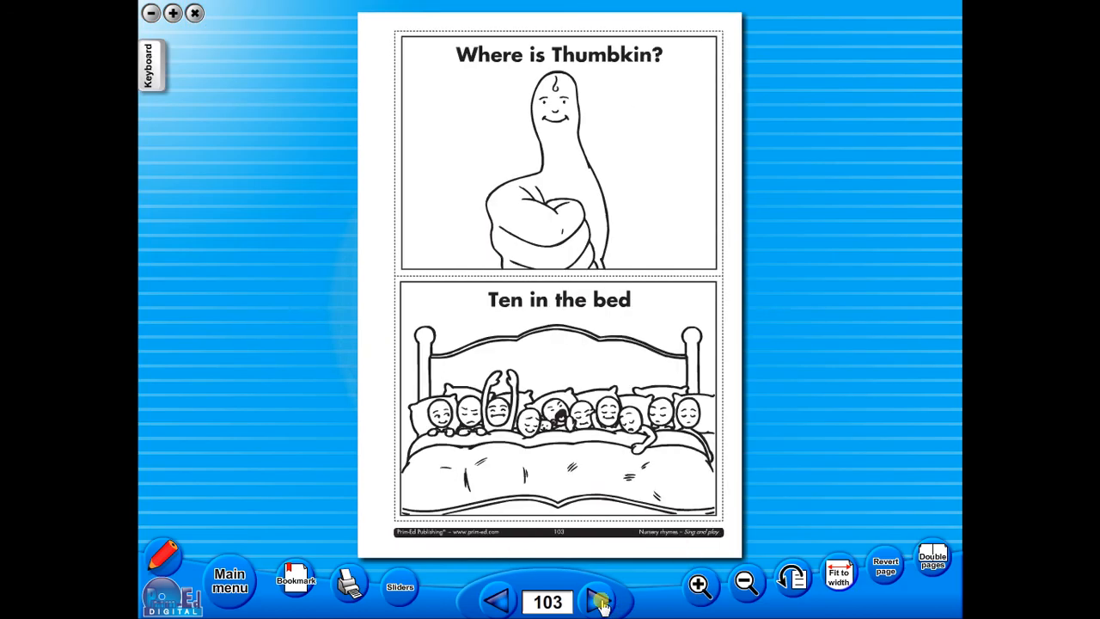
pyautogui.click(599, 601)
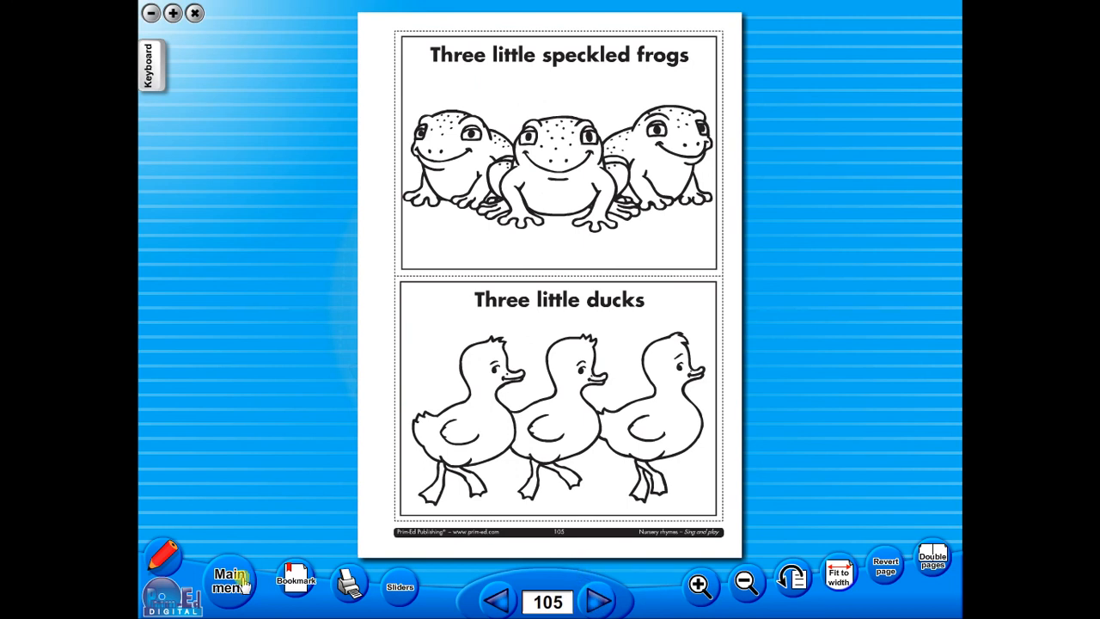
pyautogui.click(229, 576)
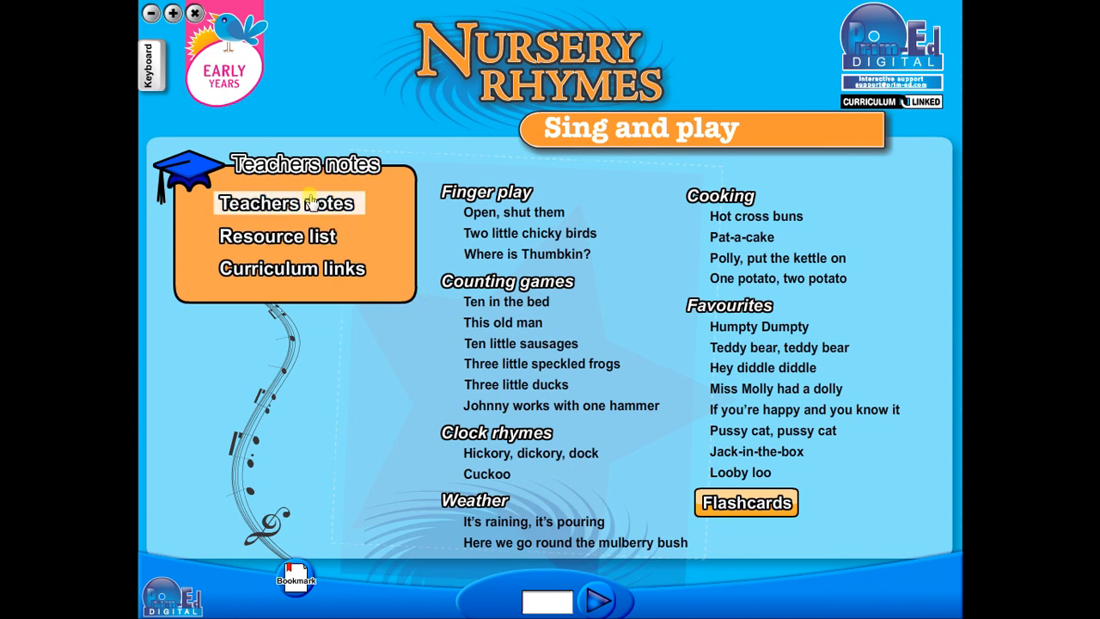
# Open the Teachers notes as double-page spreads and advance two spreads to the curriculum links
pyautogui.click(287, 203)
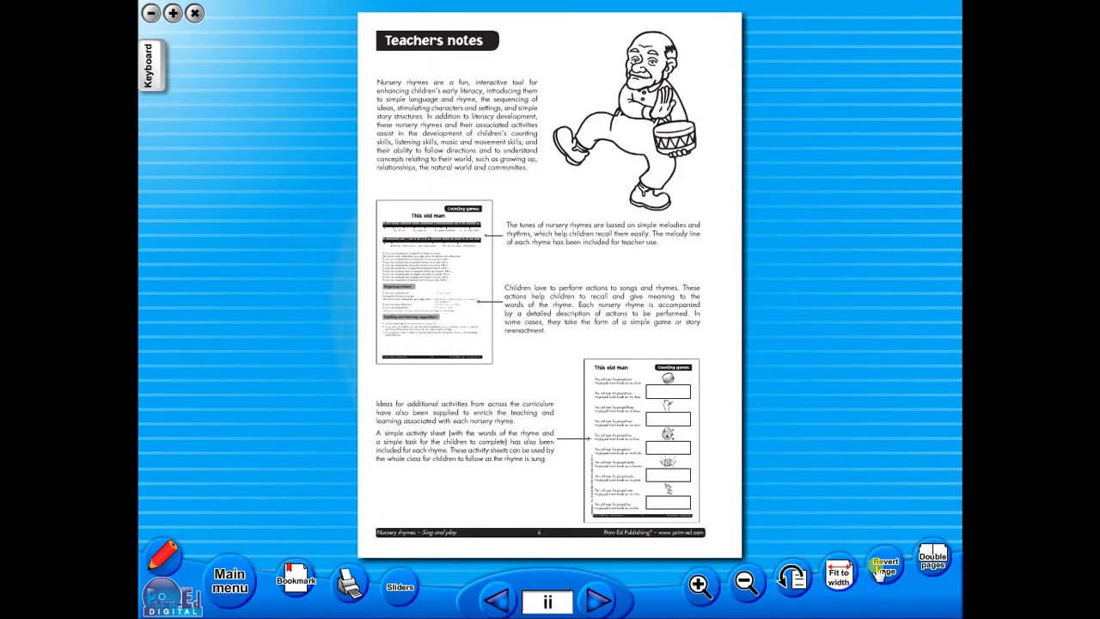
pyautogui.click(933, 556)
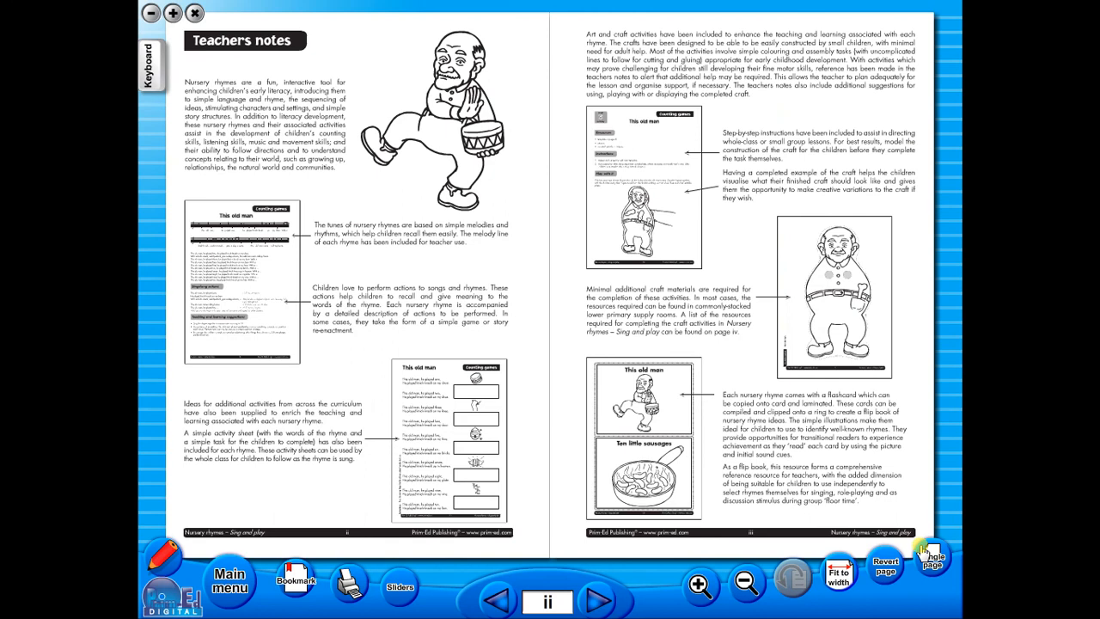
pyautogui.click(599, 600)
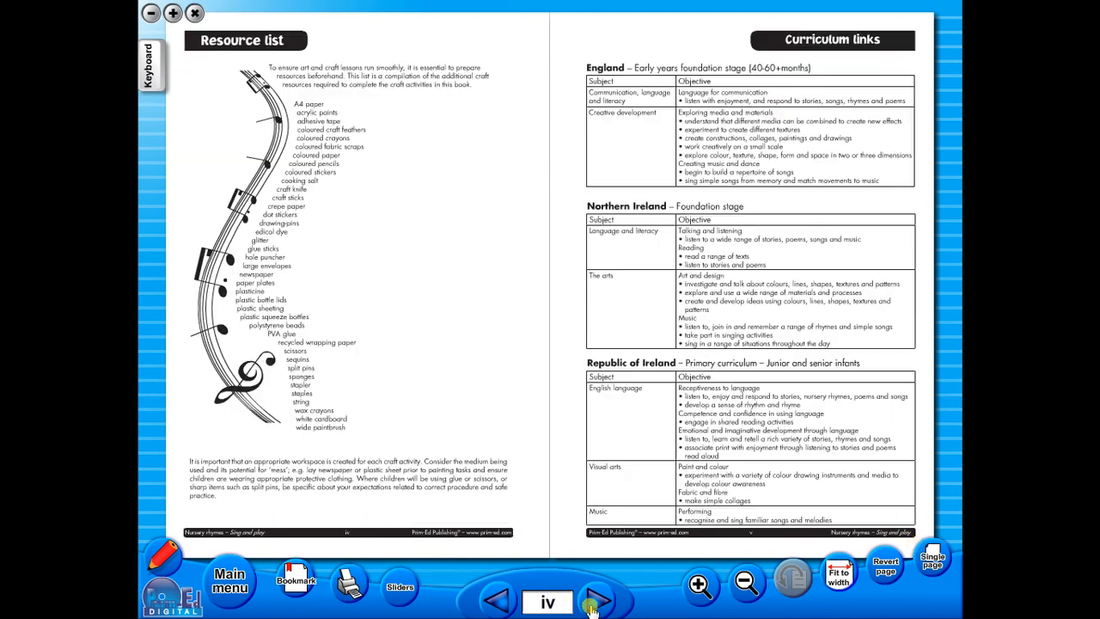
pyautogui.click(599, 601)
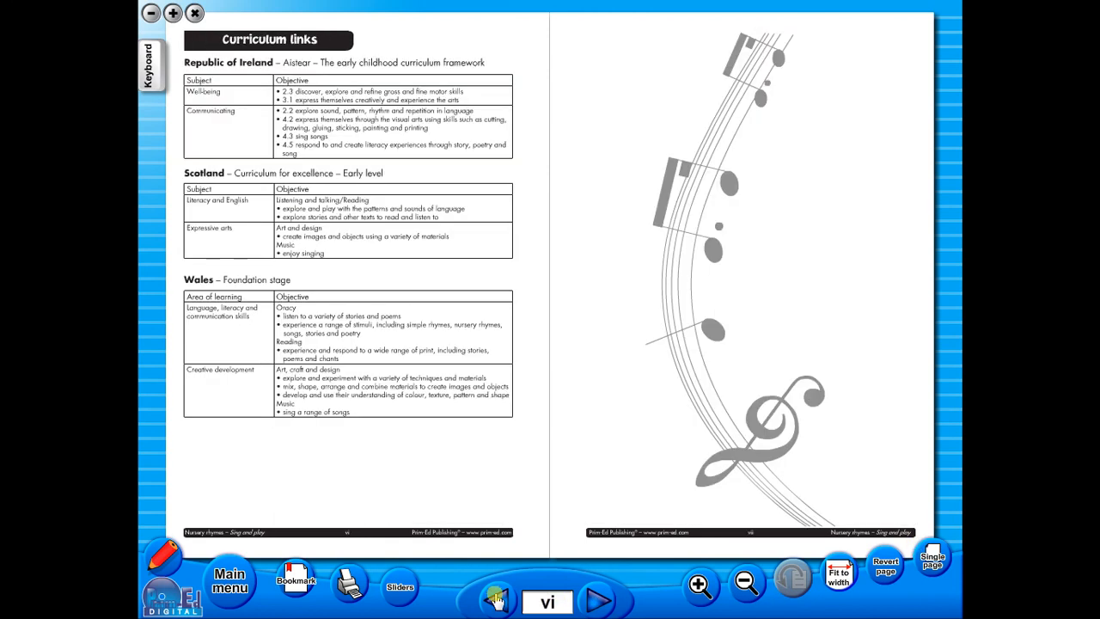